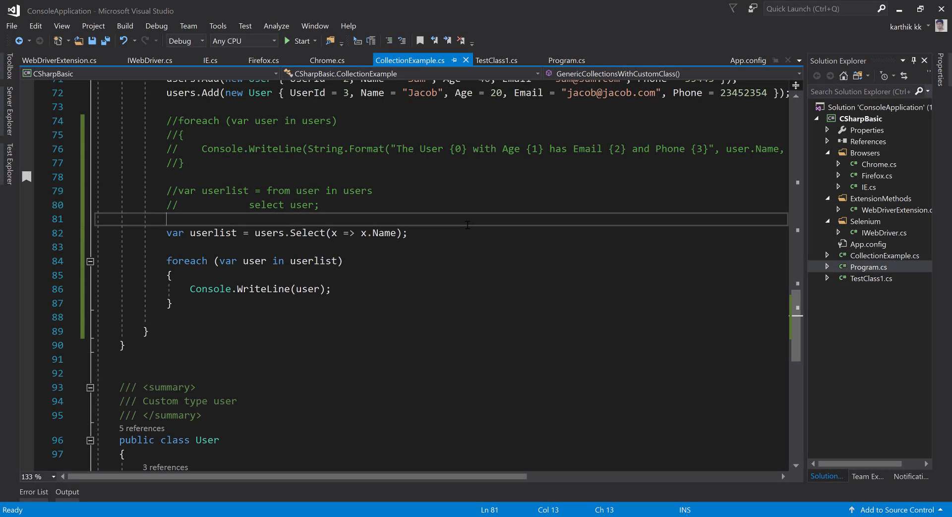
mouse_move(240, 250)
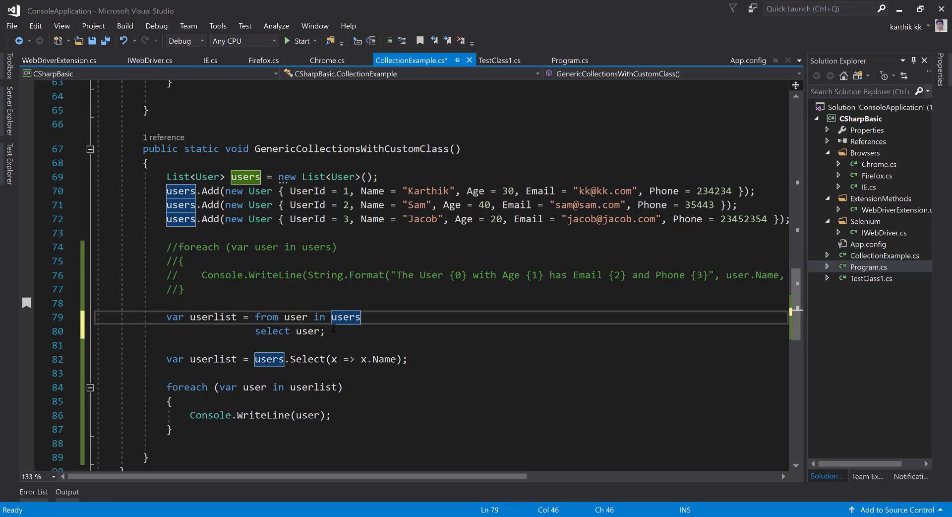
Step: Add a 'where user.Age == 40' filter line between the from and select lines
key("enter")
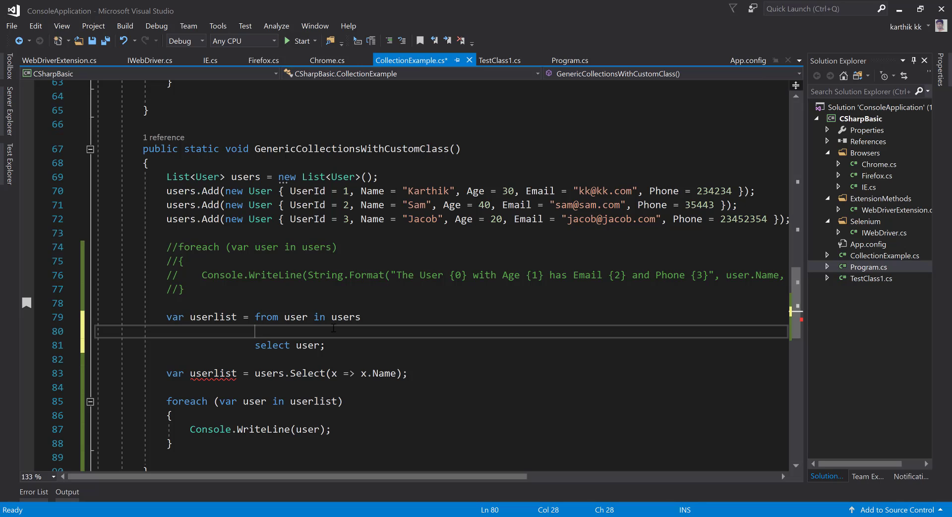
type("whr")
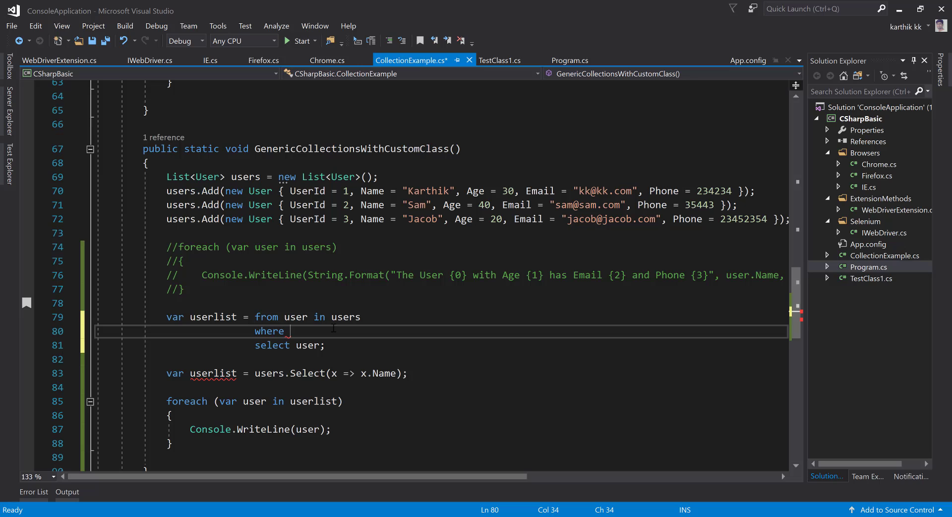
type("user")
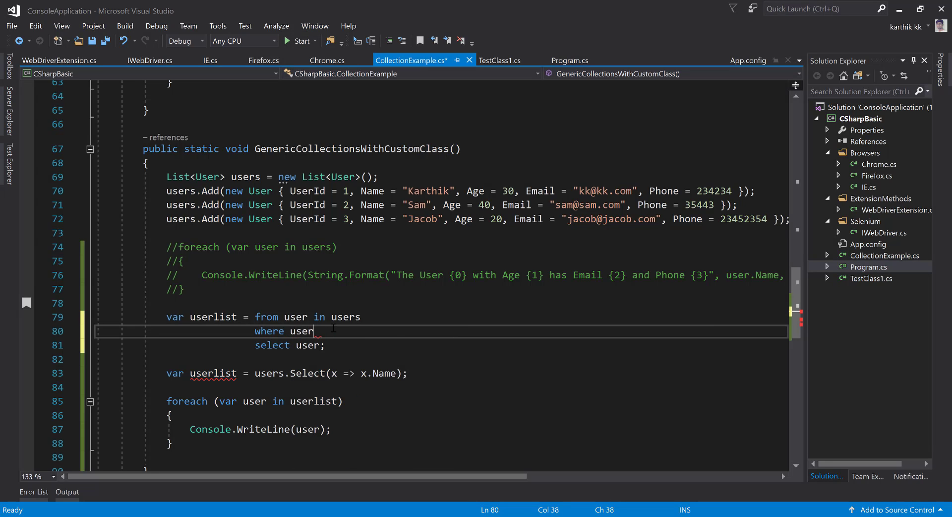
type(".Age ==")
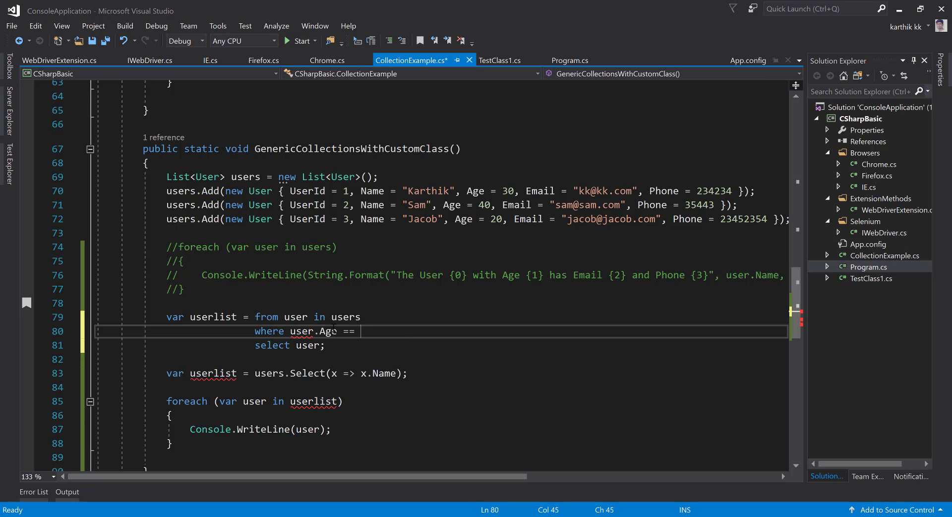
type("40")
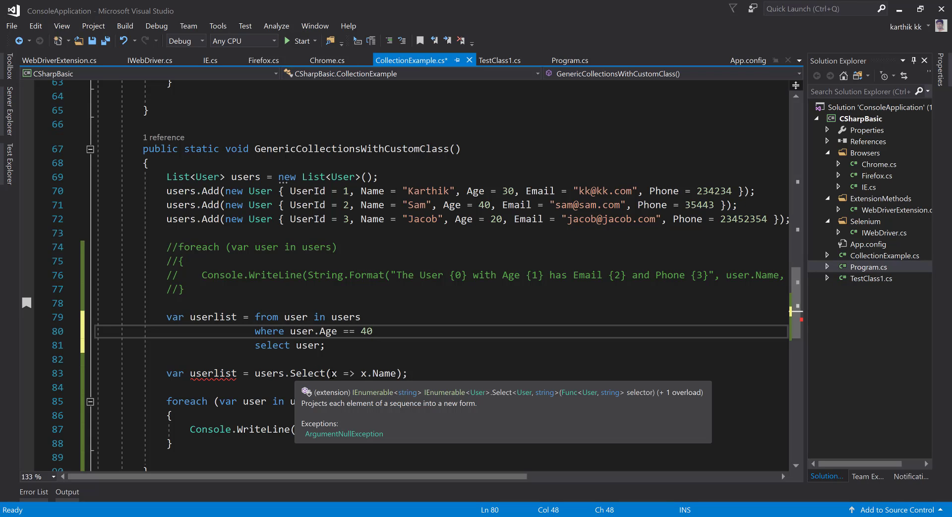
mouse_move(340, 382)
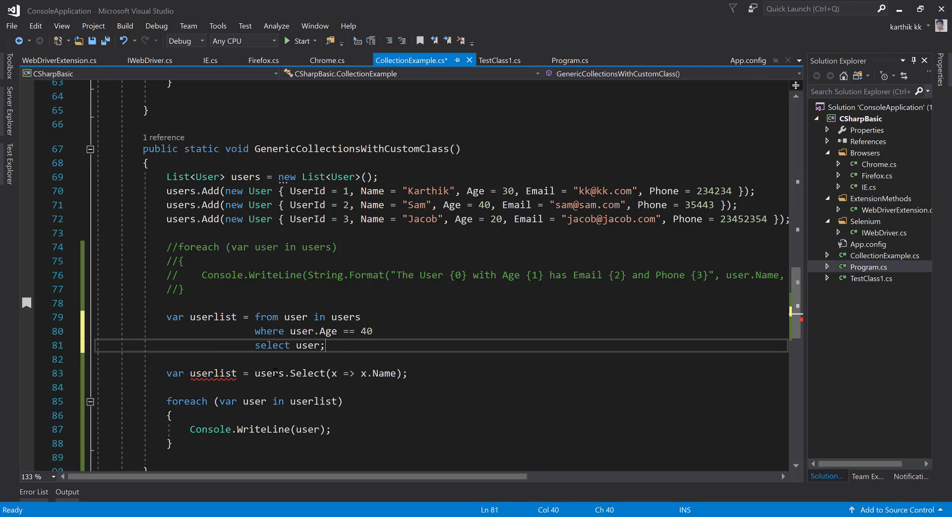
Step: Comment out the users.Select by-name line with //
left_click_drag(167, 317, 327, 345)
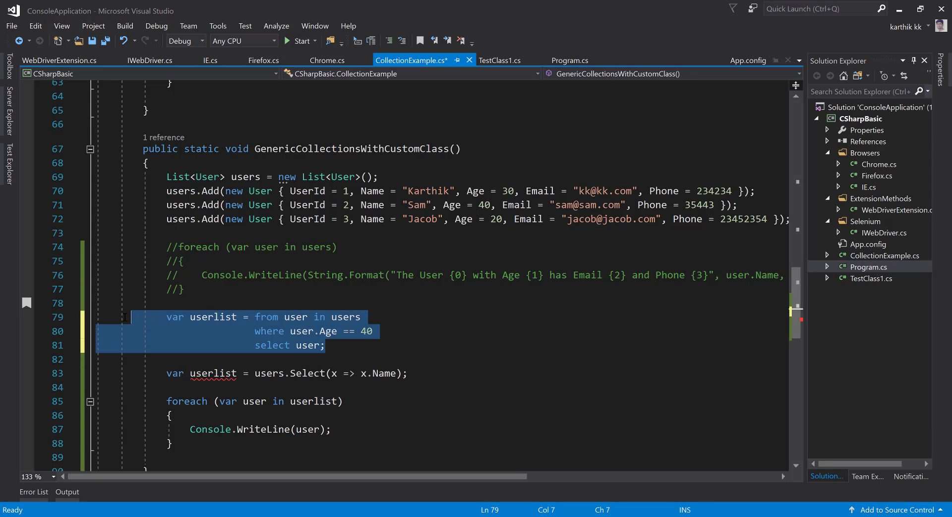
double_click(328, 331)
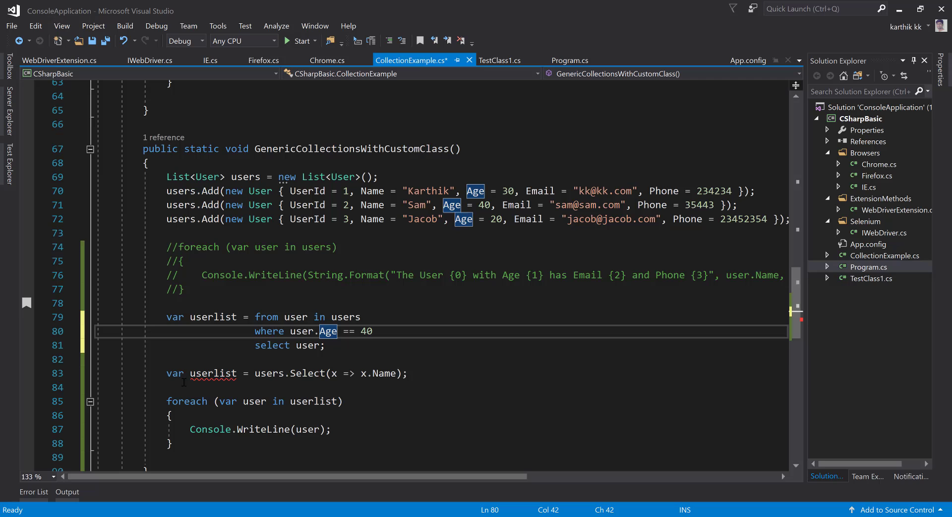
type("//")
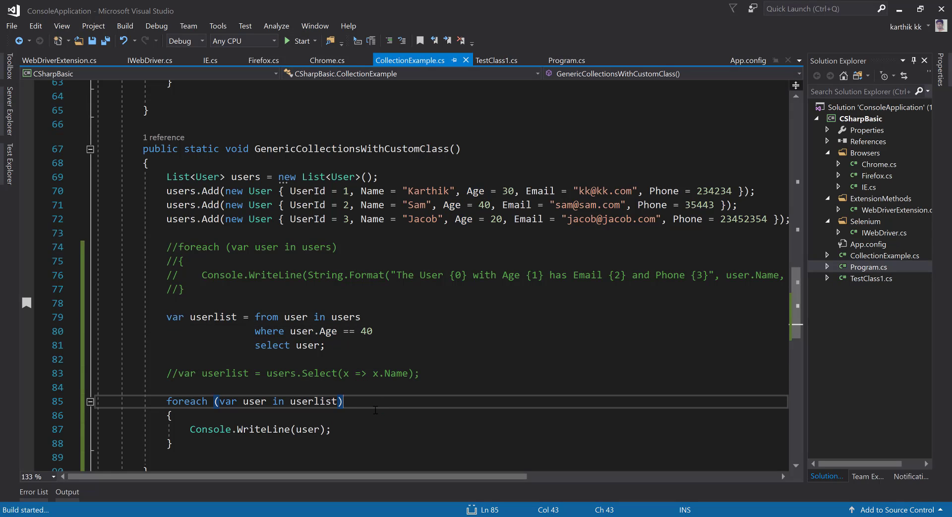
Step: Change Console.WriteLine(user) to Console.WriteLine(user.Name) and run the console app
left_click(298, 41)
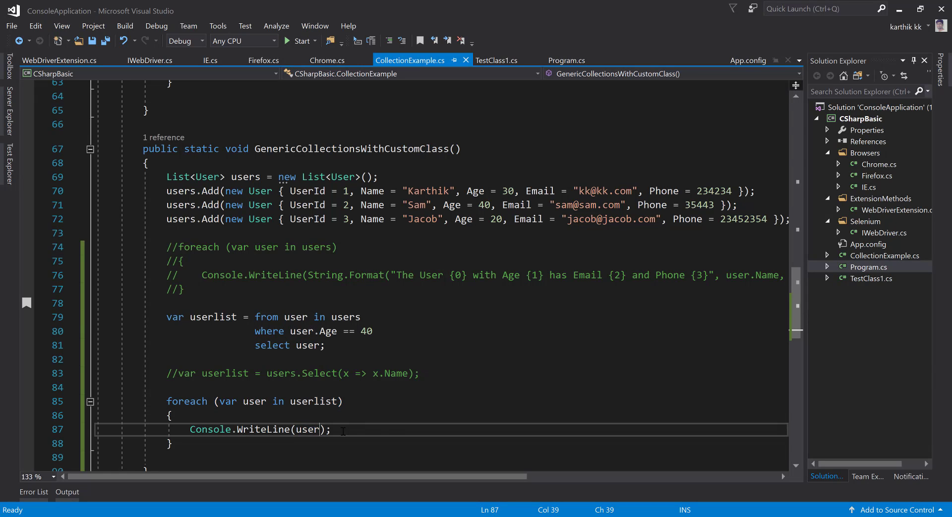
type(".Name")
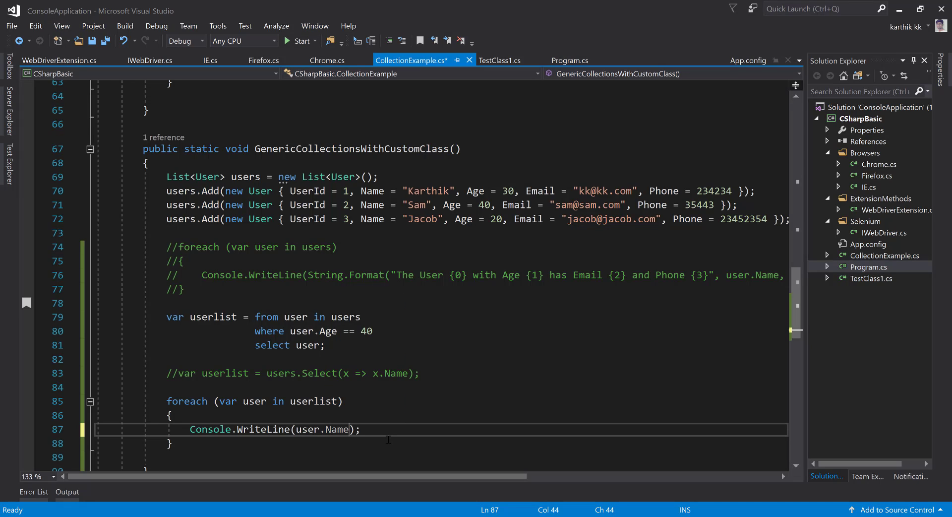
left_click(300, 41)
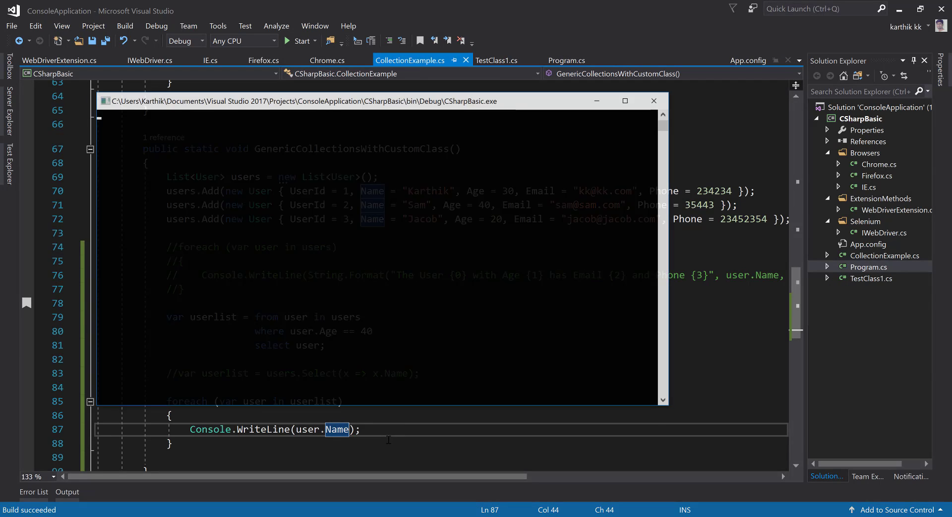
left_click(298, 40)
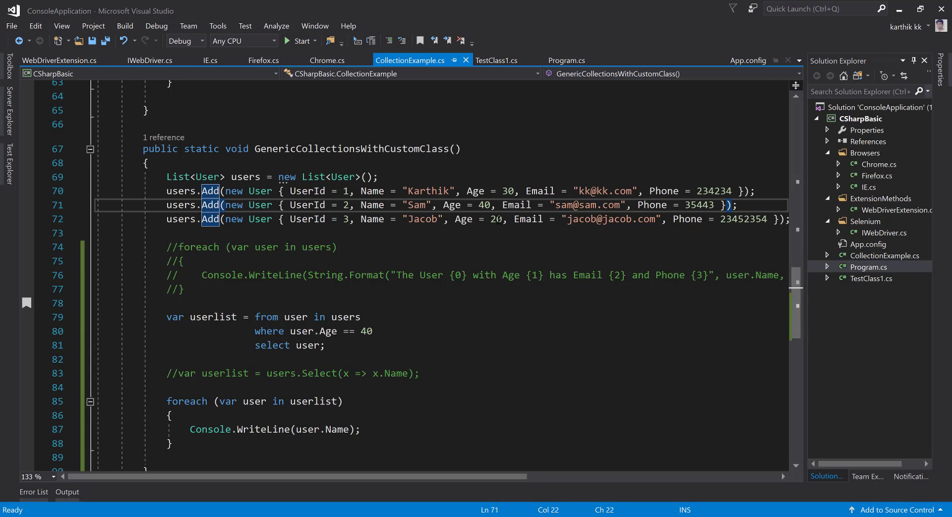
Step: Set Jacob's Age to 40, run, and confirm Sam and Jacob are printed
type("4")
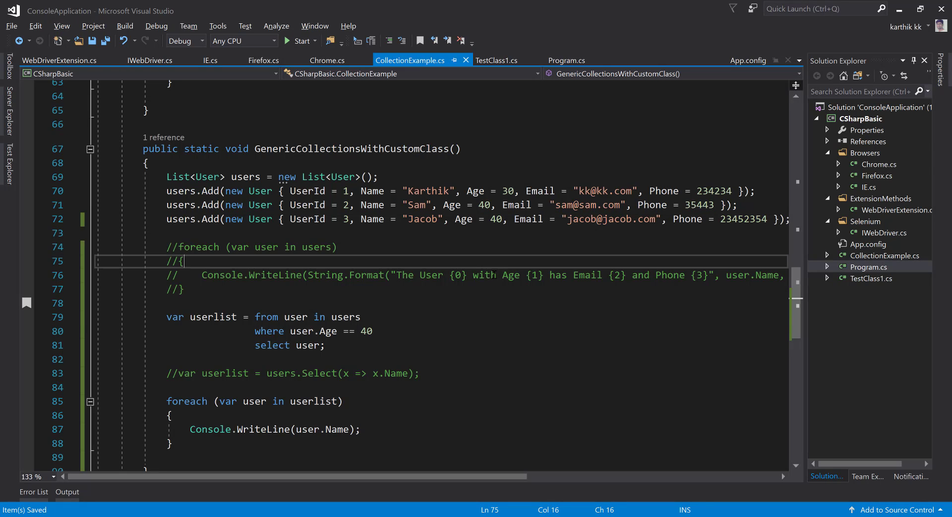
left_click(298, 41)
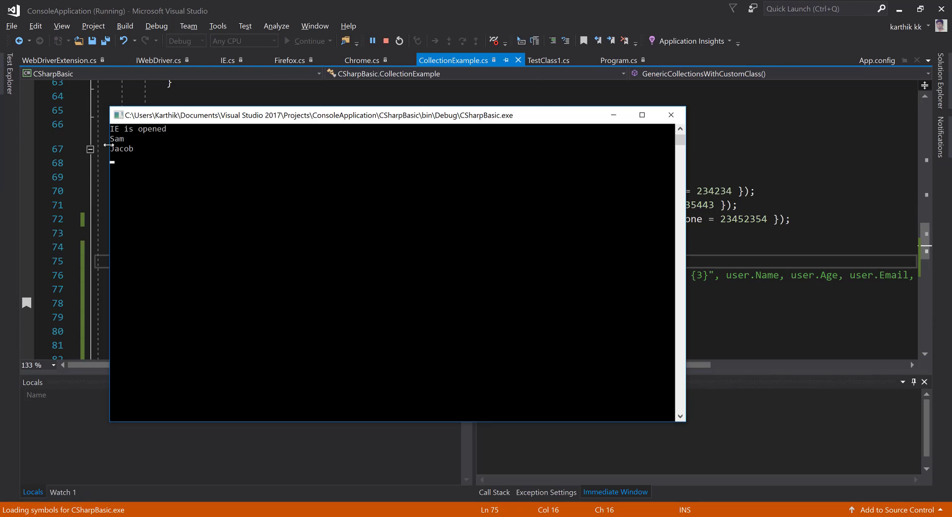
left_click(387, 41)
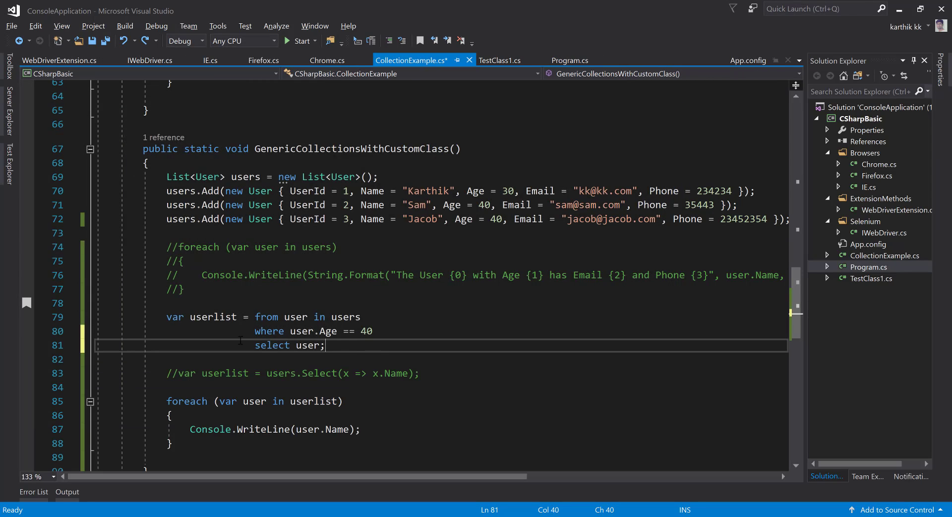
Step: Comment out the query-syntax block and delete the old Select lambda on line 83
left_click_drag(165, 316, 325, 344)
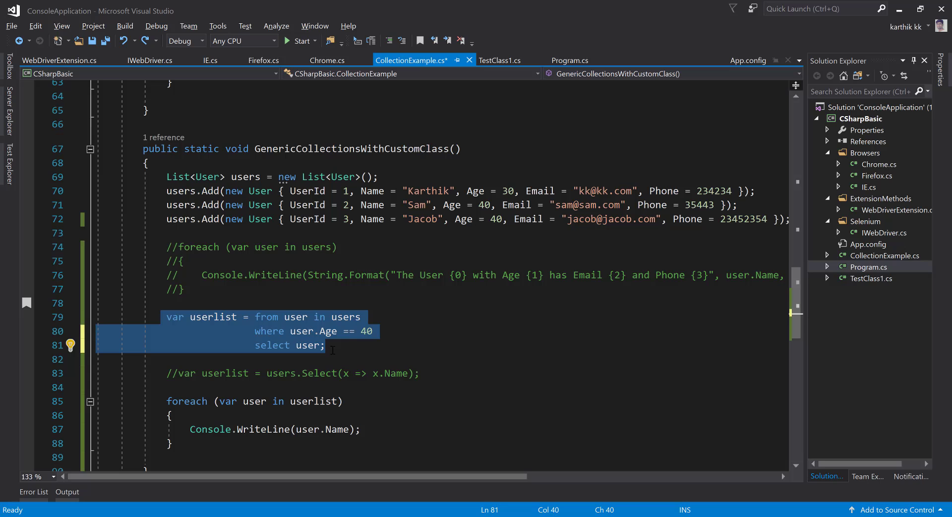
mouse_move(217, 381)
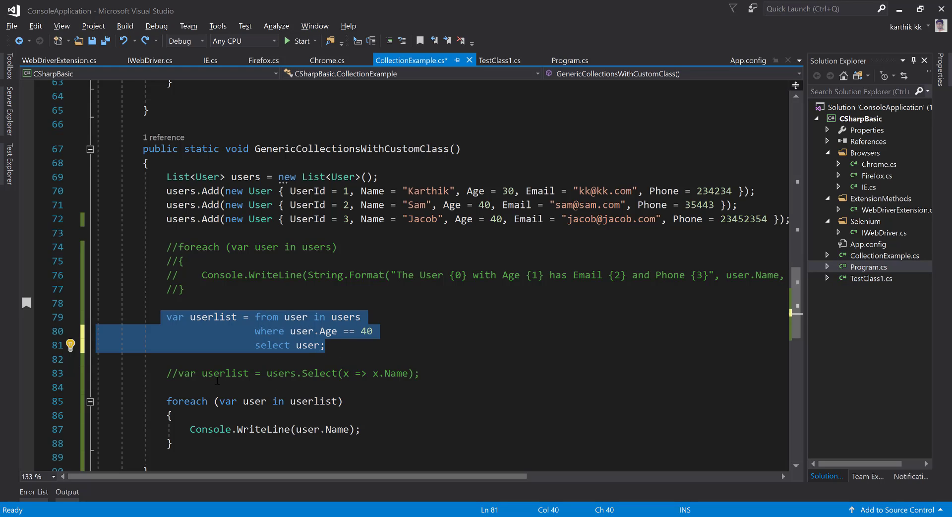
mouse_move(179, 354)
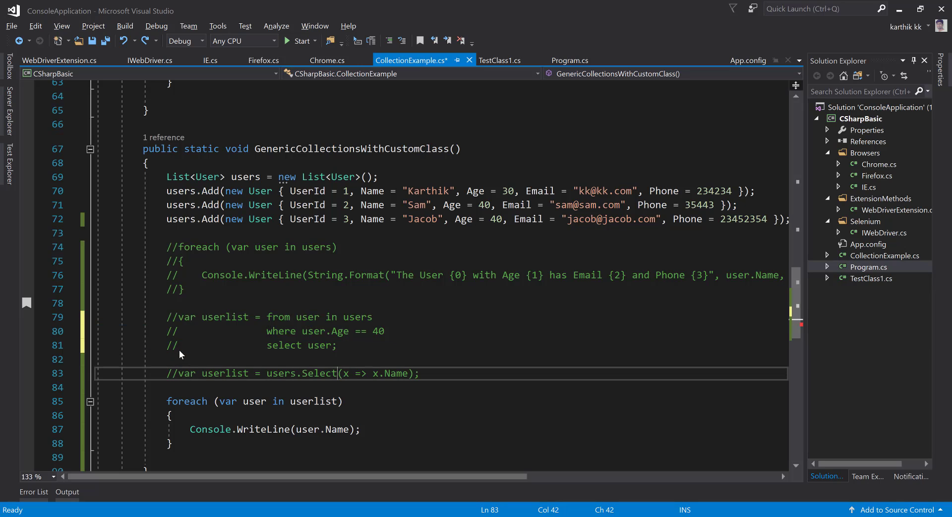
key("Delete")
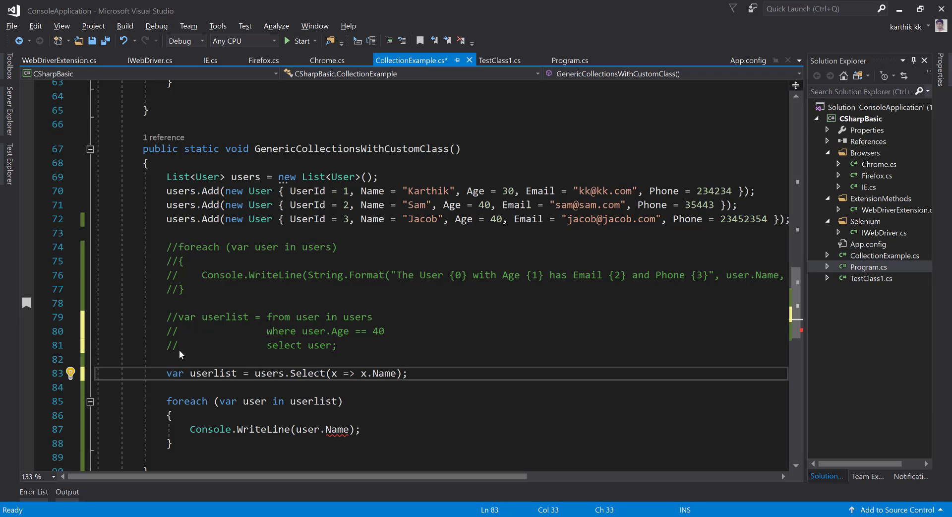
left_click_drag(290, 373, 361, 373)
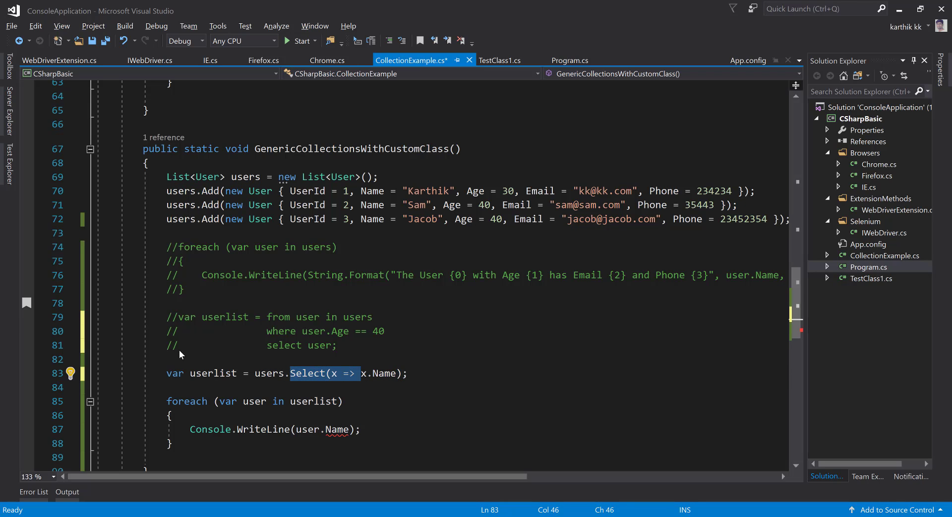
key("Delete")
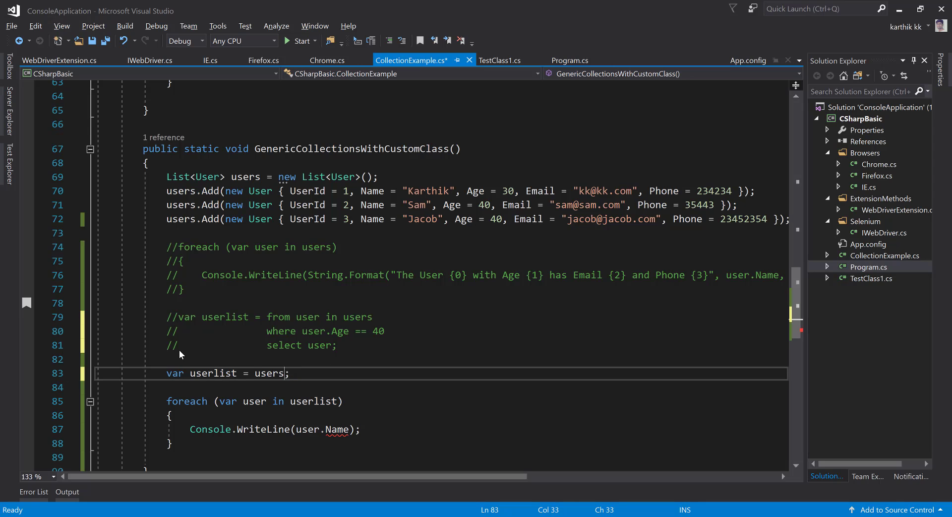
Step: Write users.Where(x => x.Age == 40).Select(x => x) as the userlist query
type(".Where")
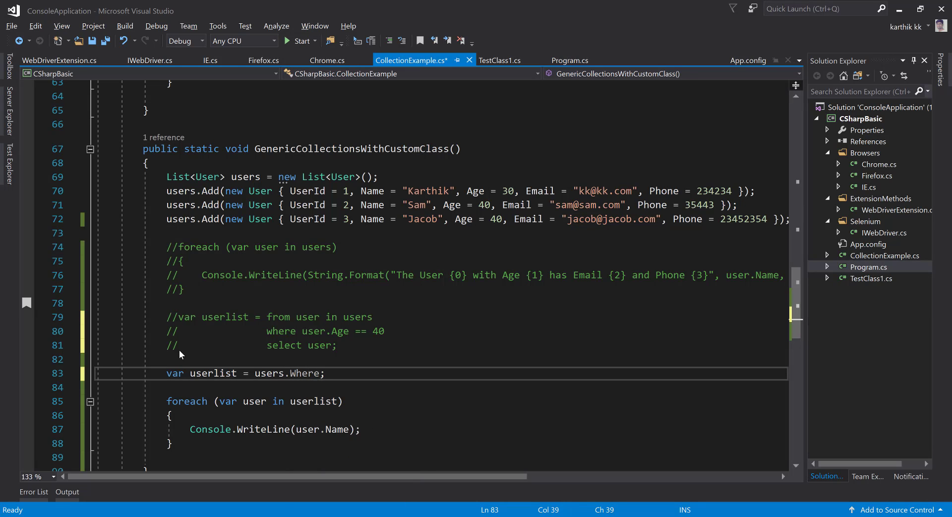
type("(x =>")
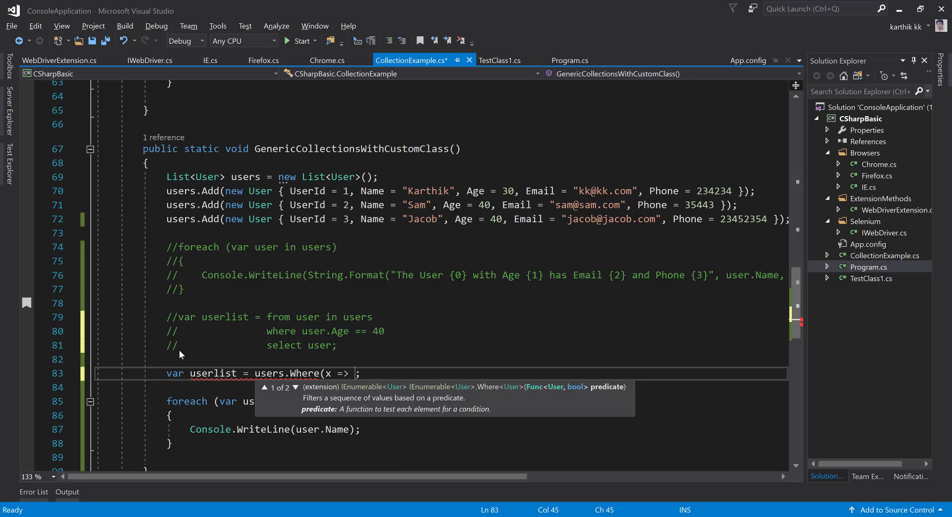
type(".")
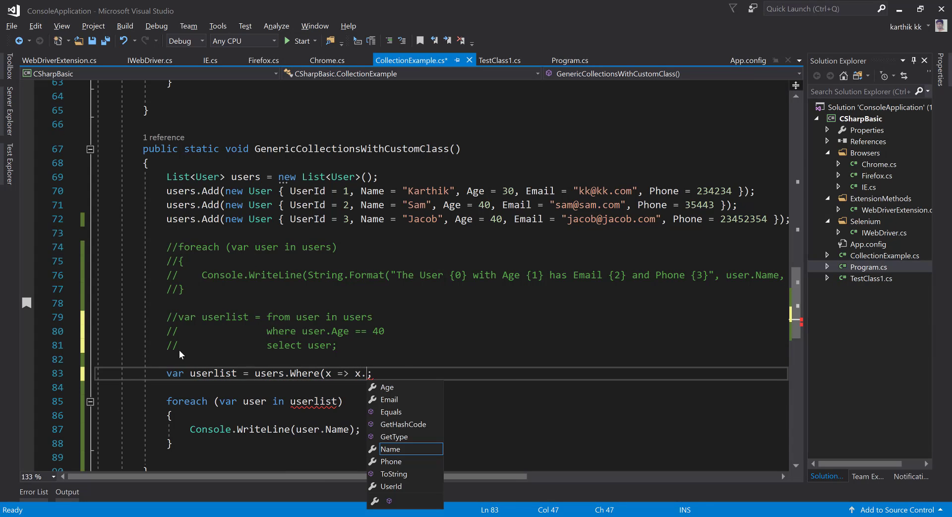
type("Age")
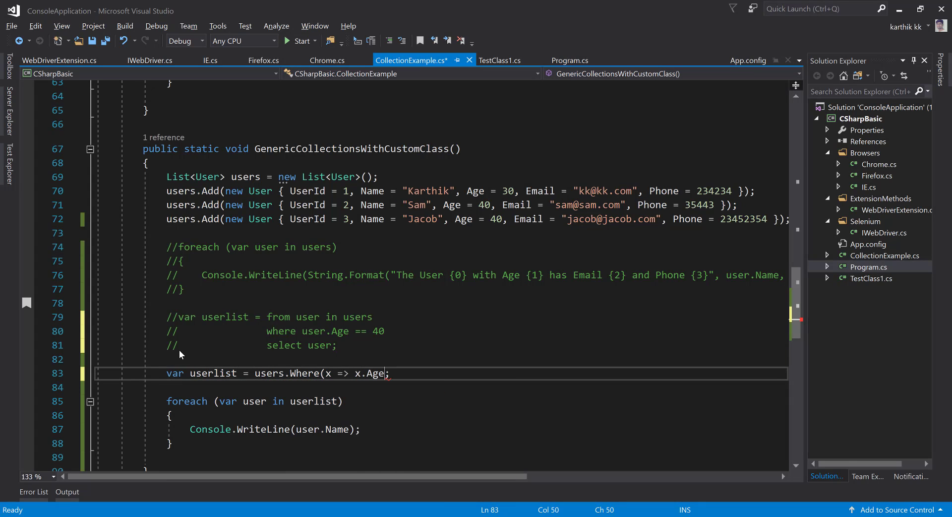
type("== 40).")
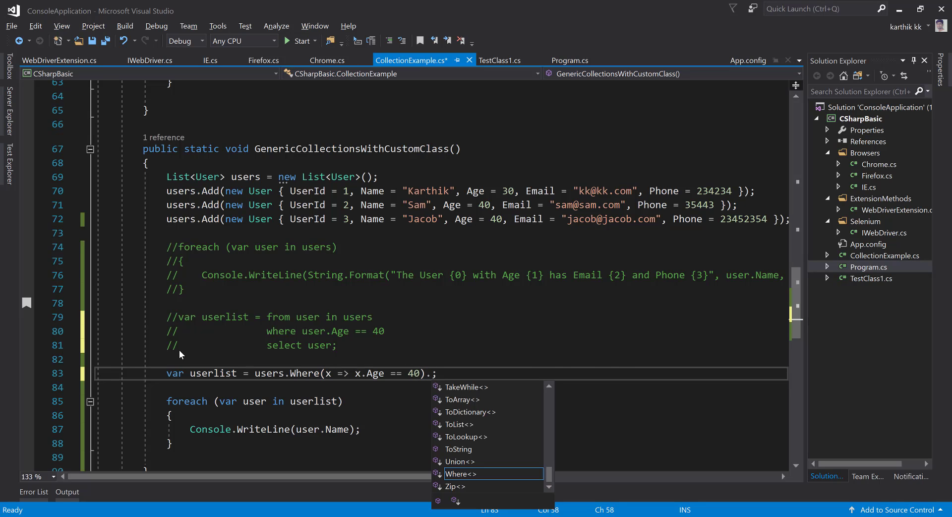
type("S")
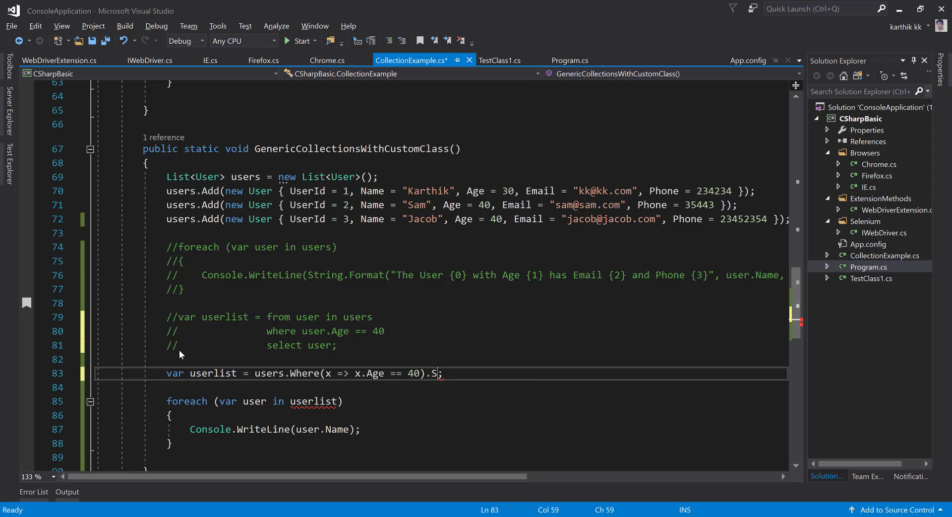
type("elect(x => x")
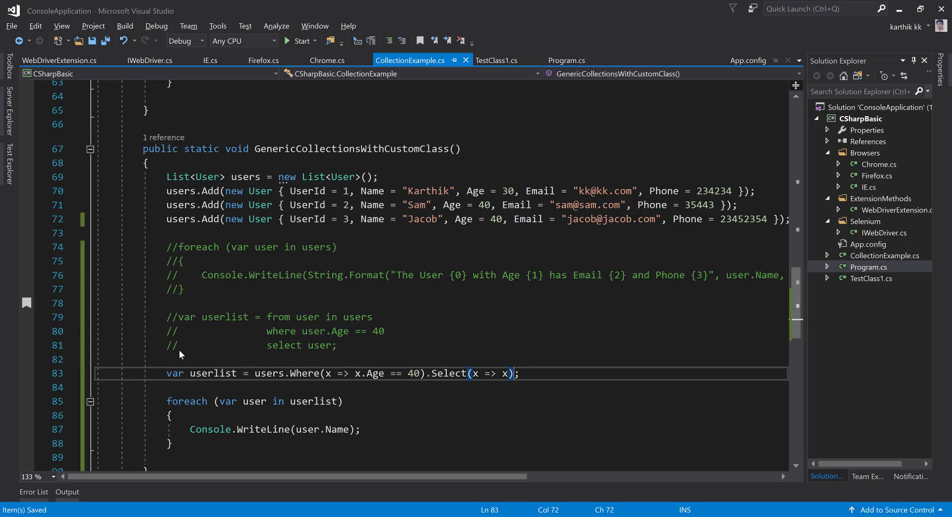
mouse_move(414, 369)
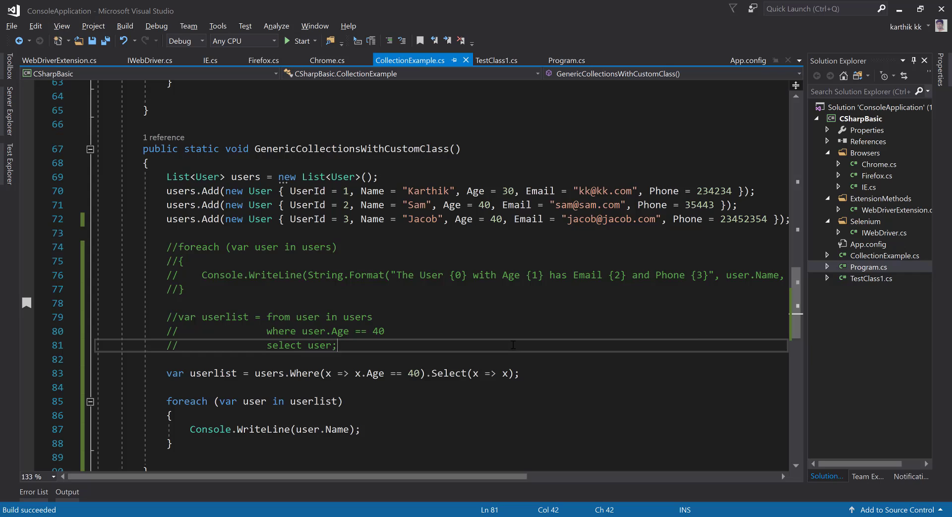
Step: Append a dot after .Select(x => x) on the userlist line
left_click(298, 41)
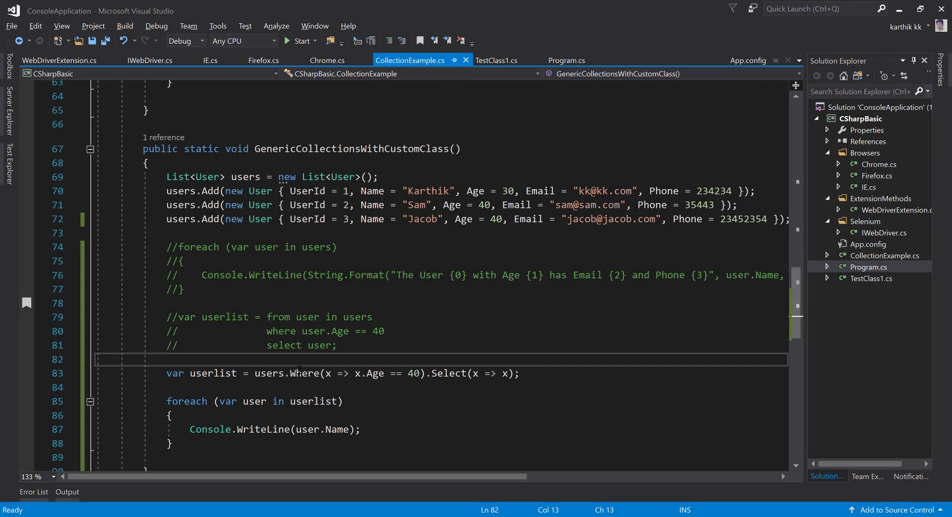
left_click_drag(167, 316, 337, 345)
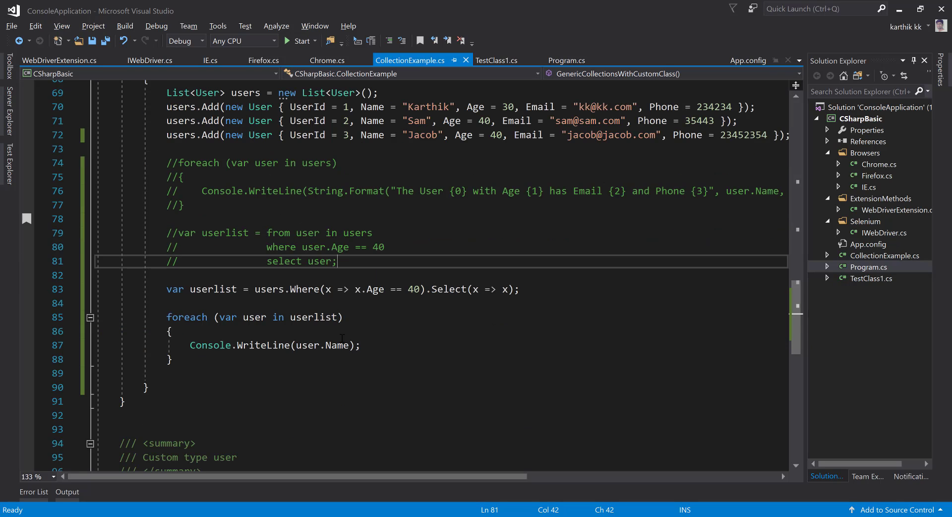
double_click(449, 289)
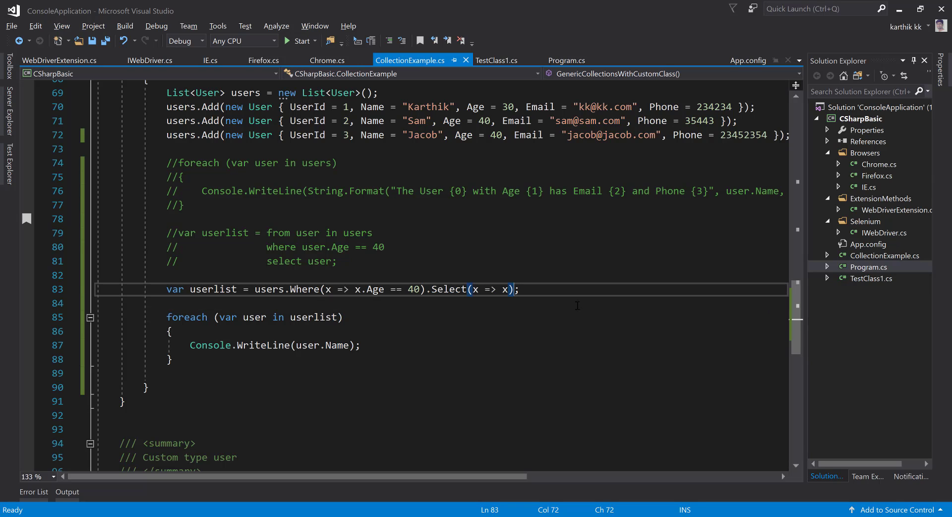
type(".")
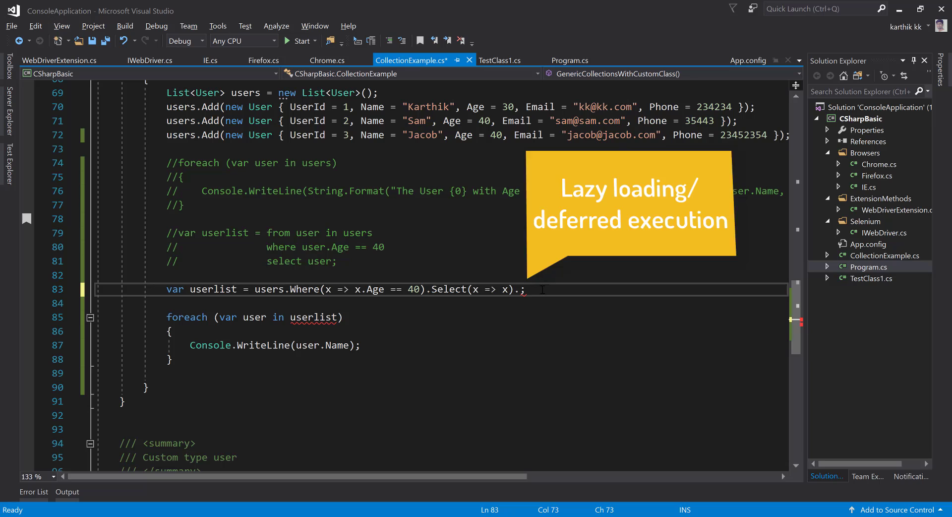
Step: Remove the trailing dot so the query ends at .Select(x => x), and save
key("Backspace")
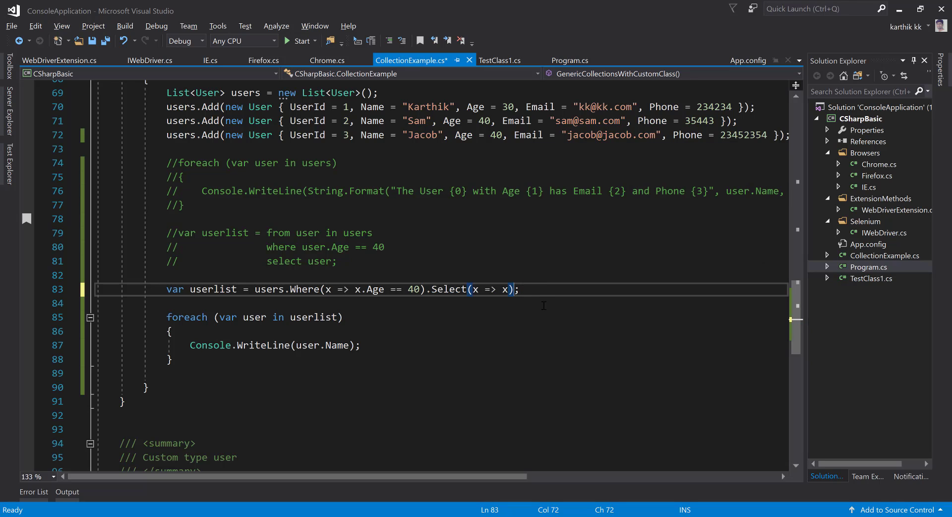
mouse_move(539, 306)
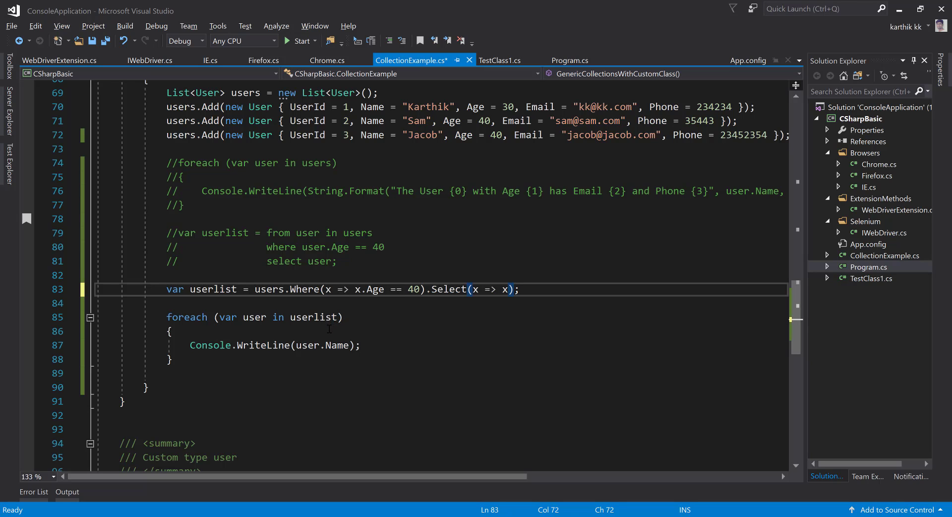
type(".to")
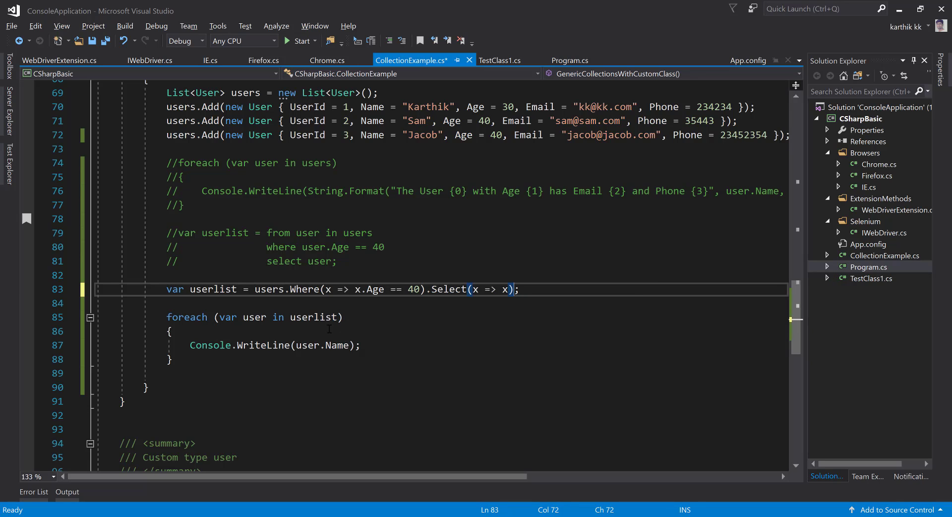
key("ctrl+s")
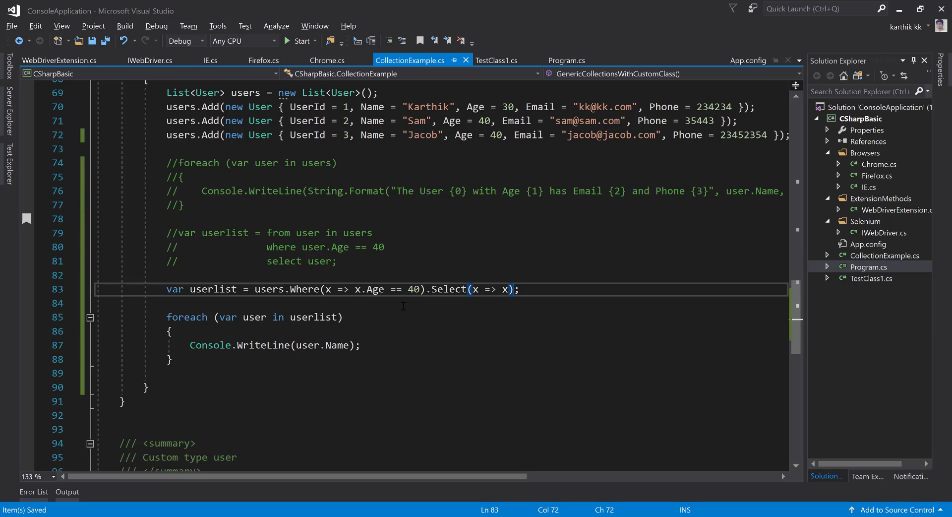
mouse_move(390, 324)
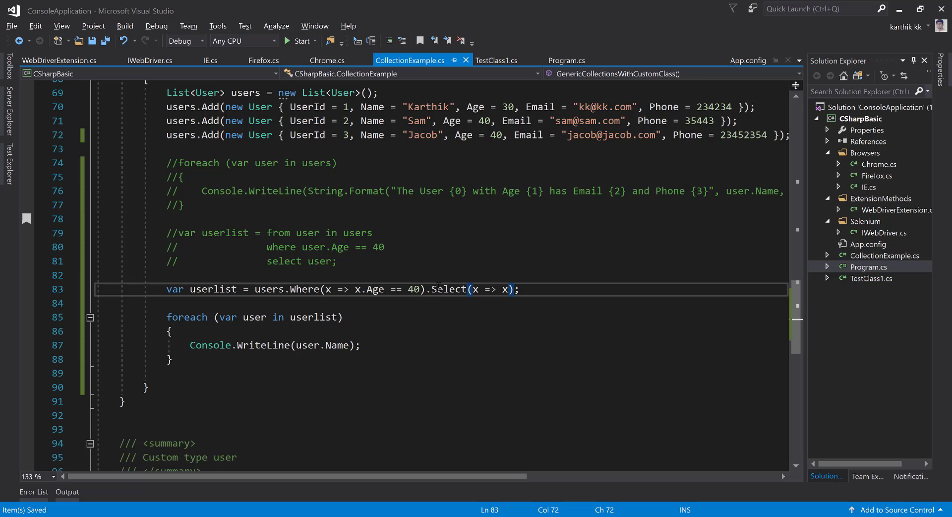
double_click(448, 290)
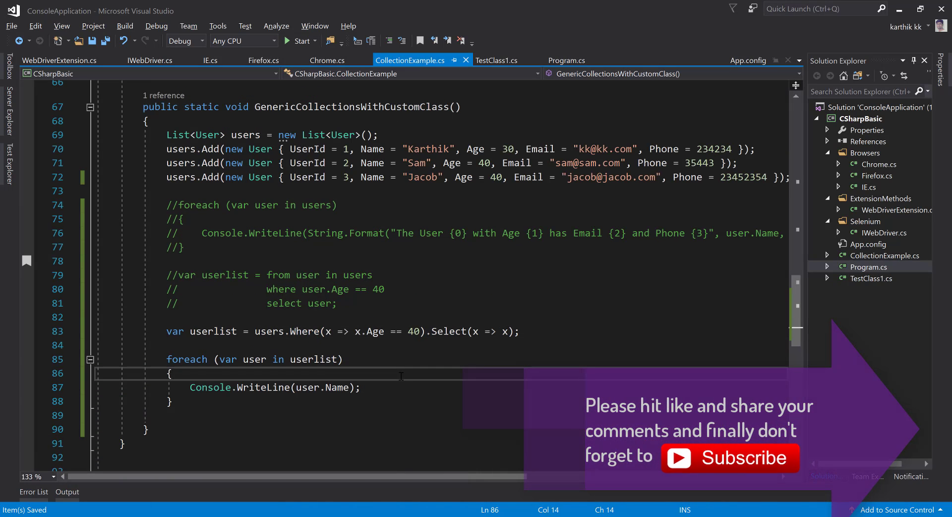
left_click(172, 401)
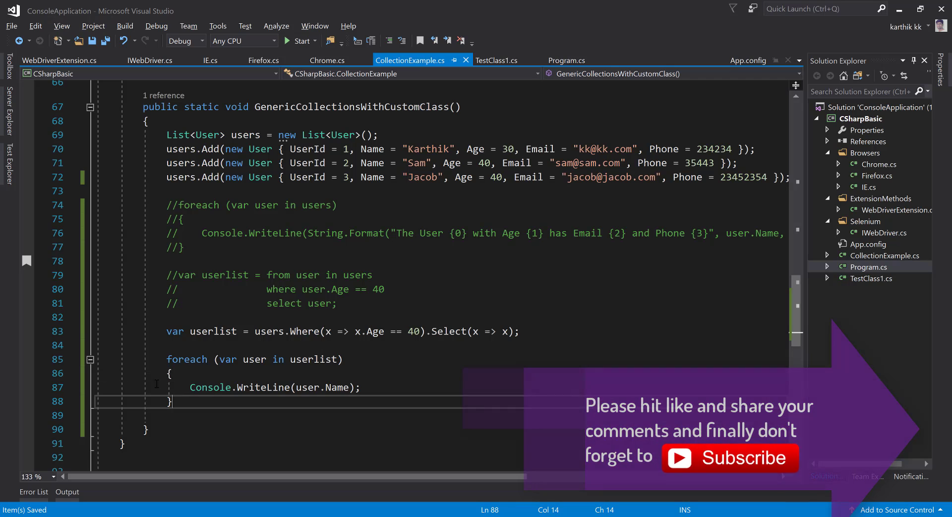